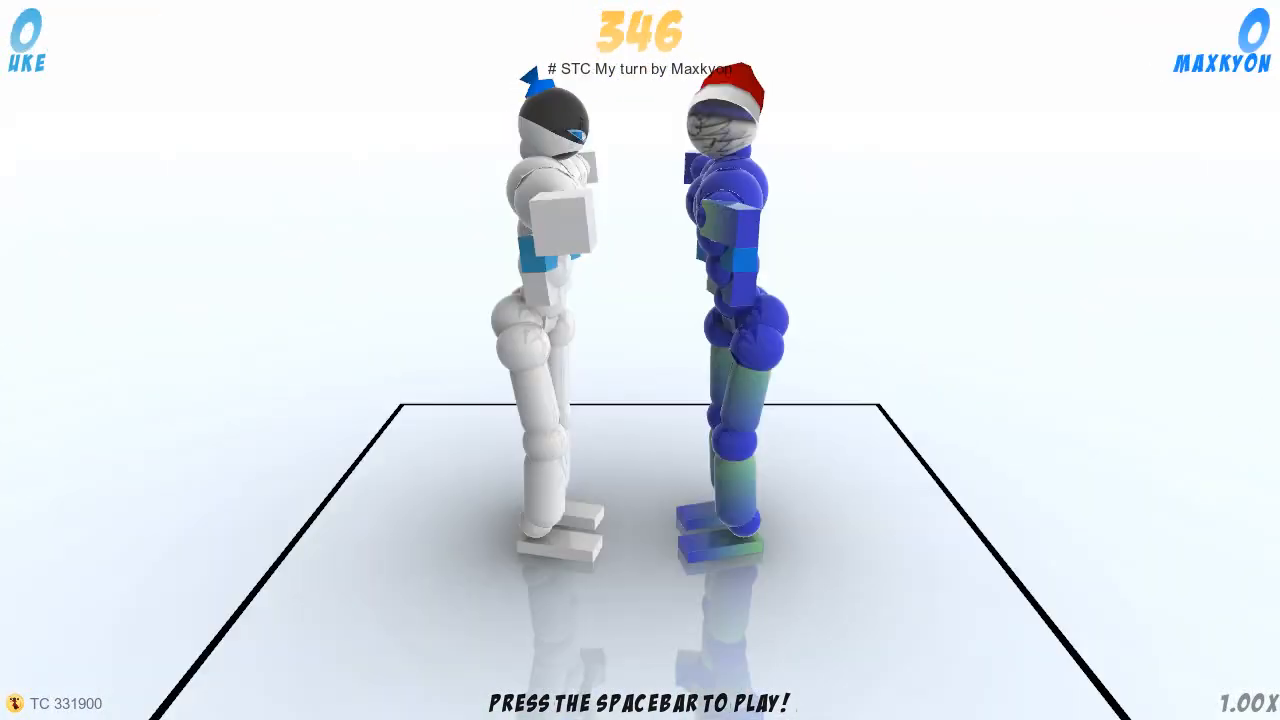
pyautogui.press('space')
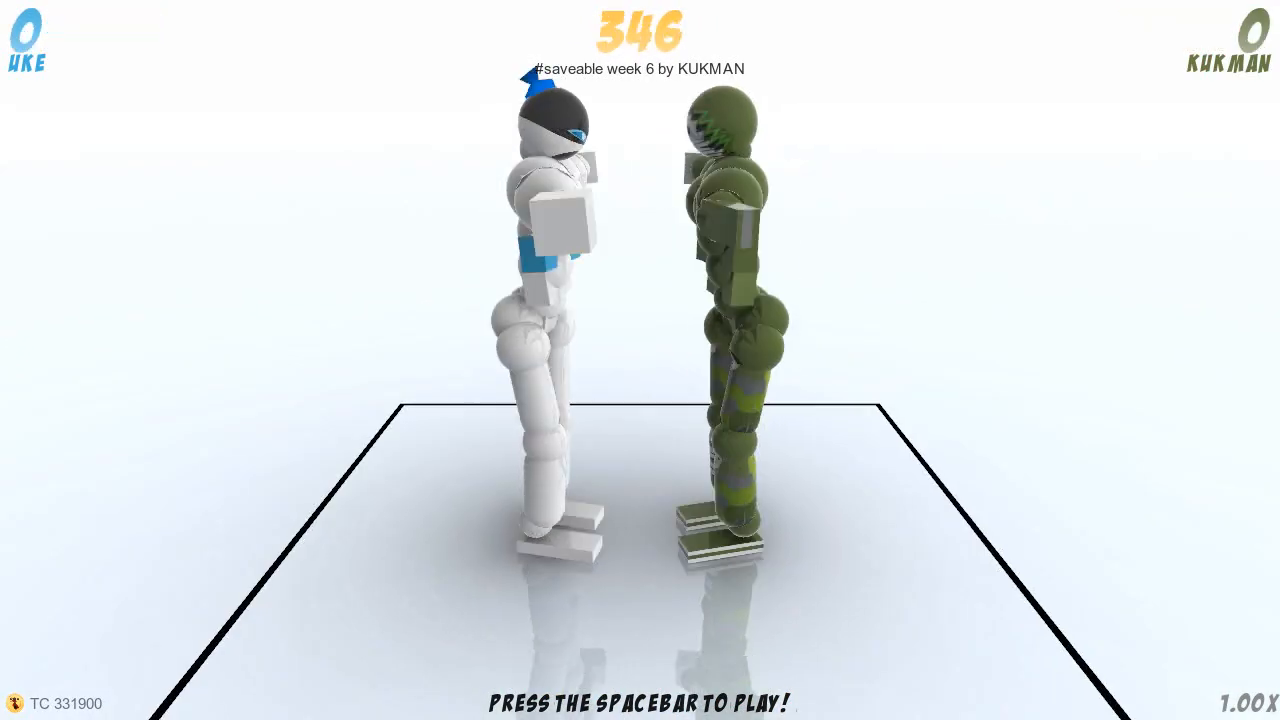
pyautogui.press('space')
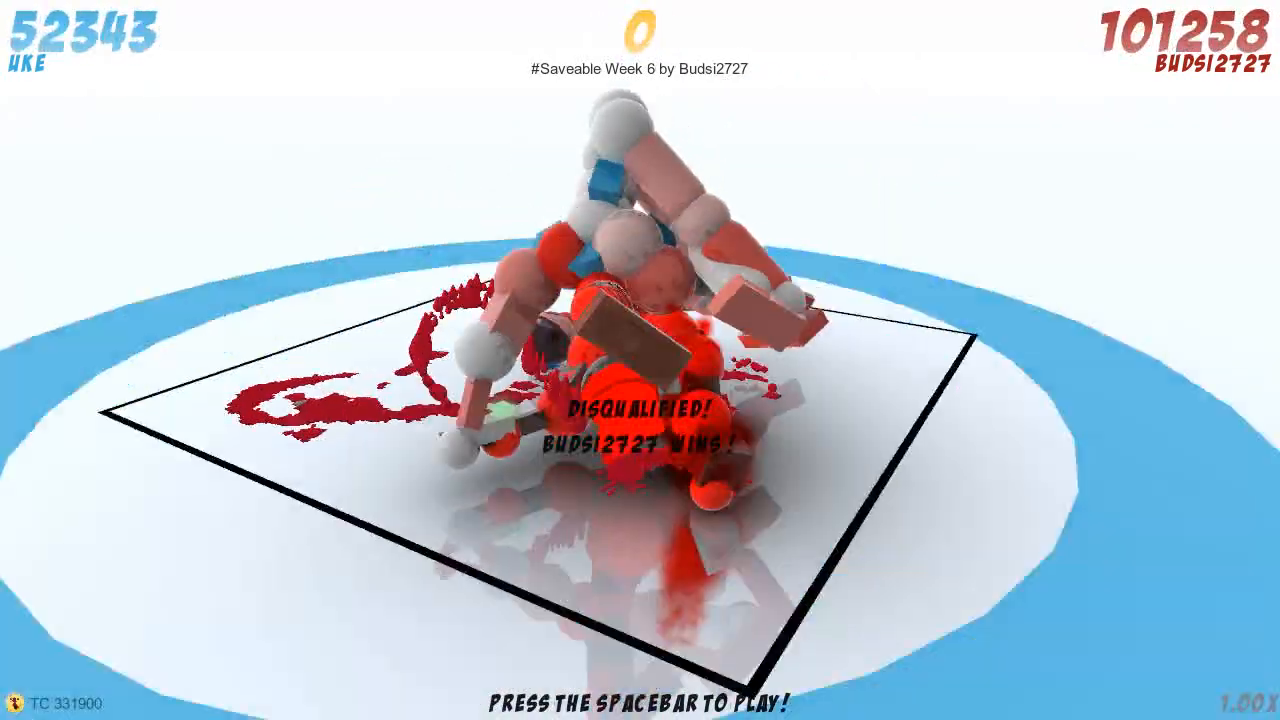
# Step: Play the Imdabous1 and Deoxer replays, then start Gastank999's Saveable 5 replay
pyautogui.press('space')
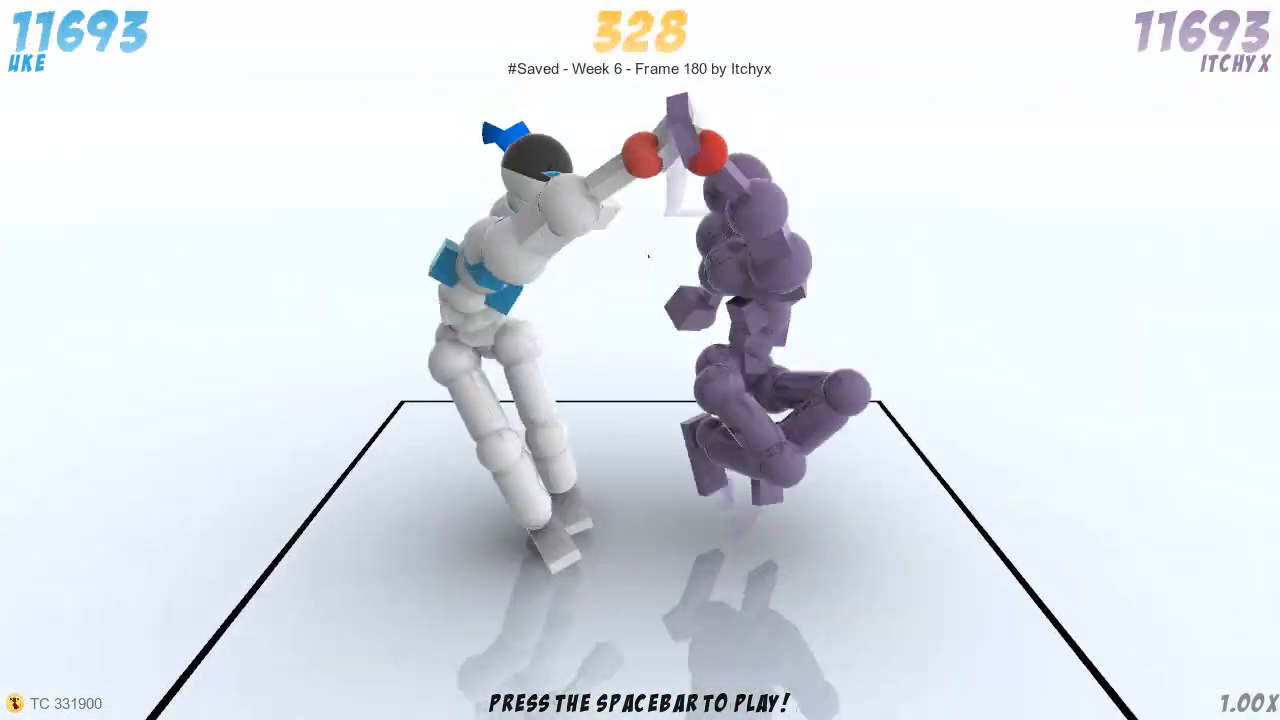
pyautogui.press('space')
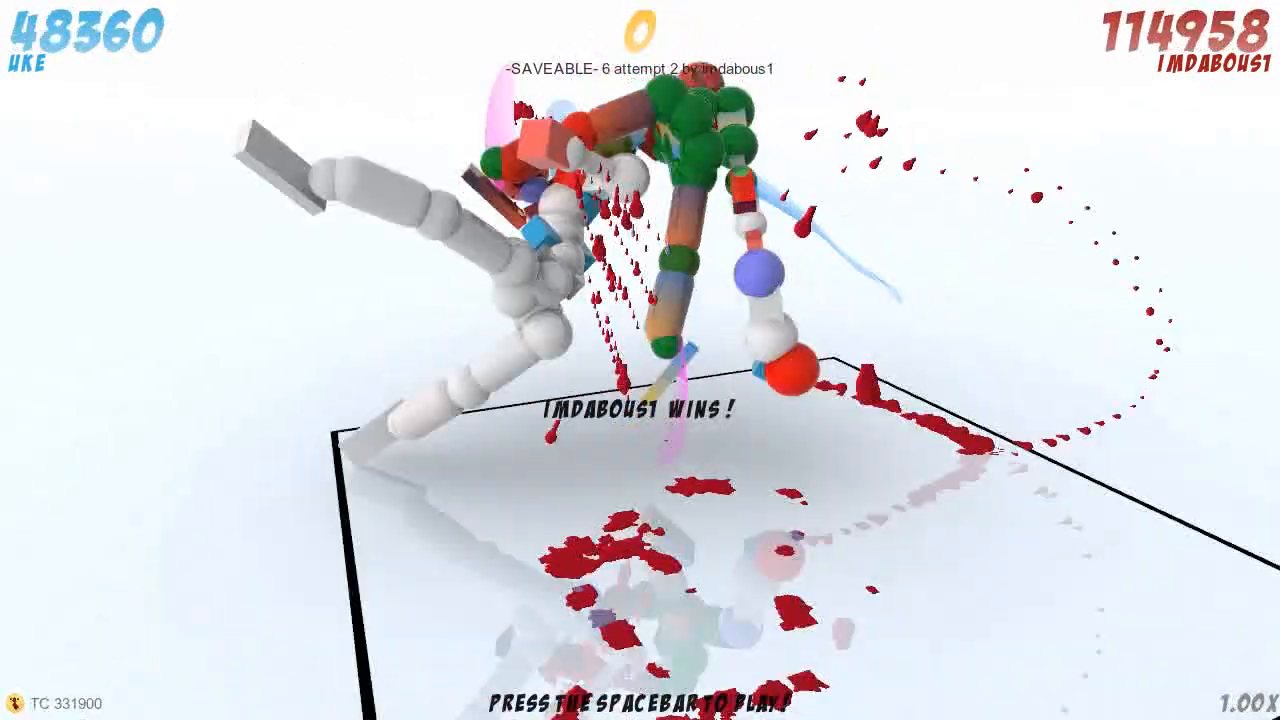
pyautogui.press('space')
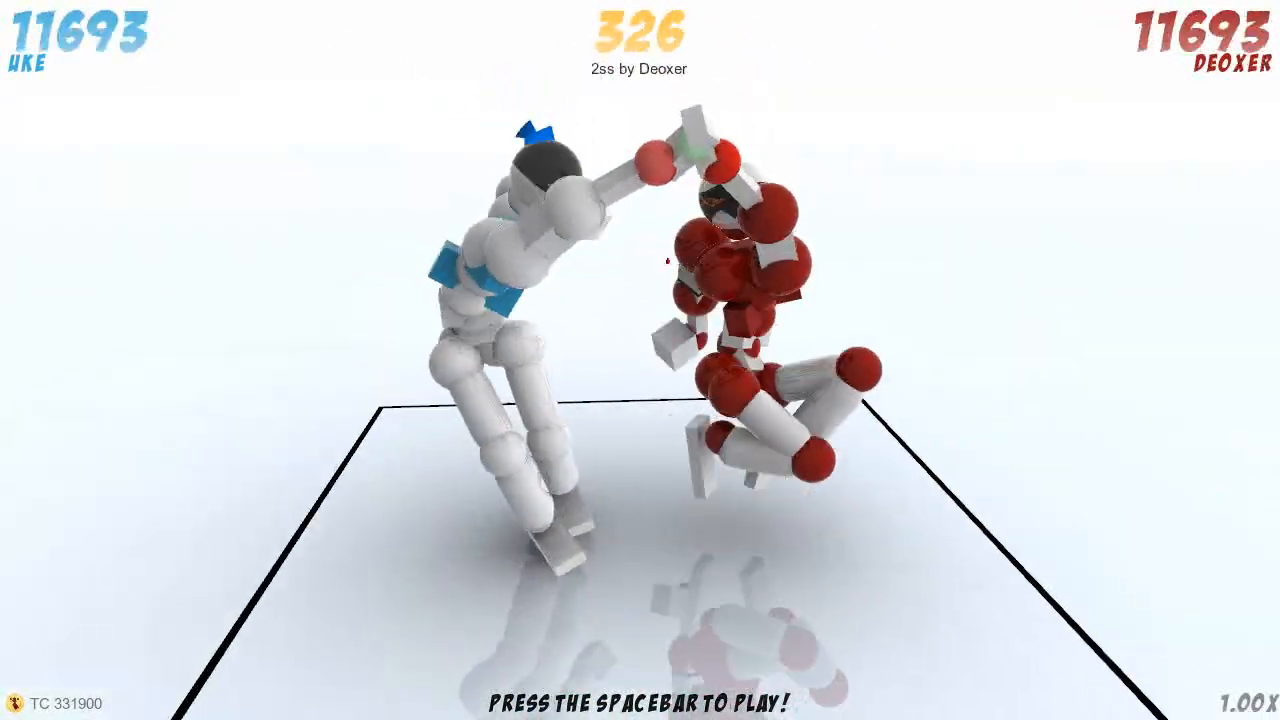
pyautogui.press('space')
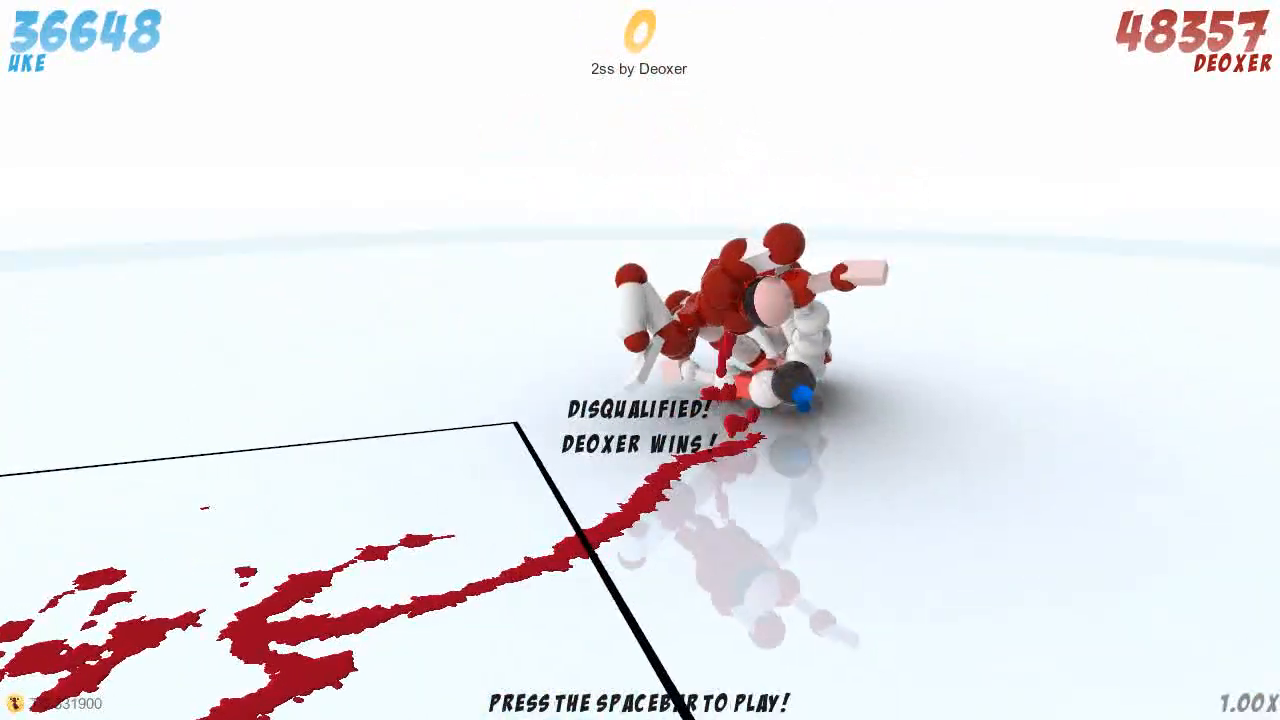
pyautogui.press('space')
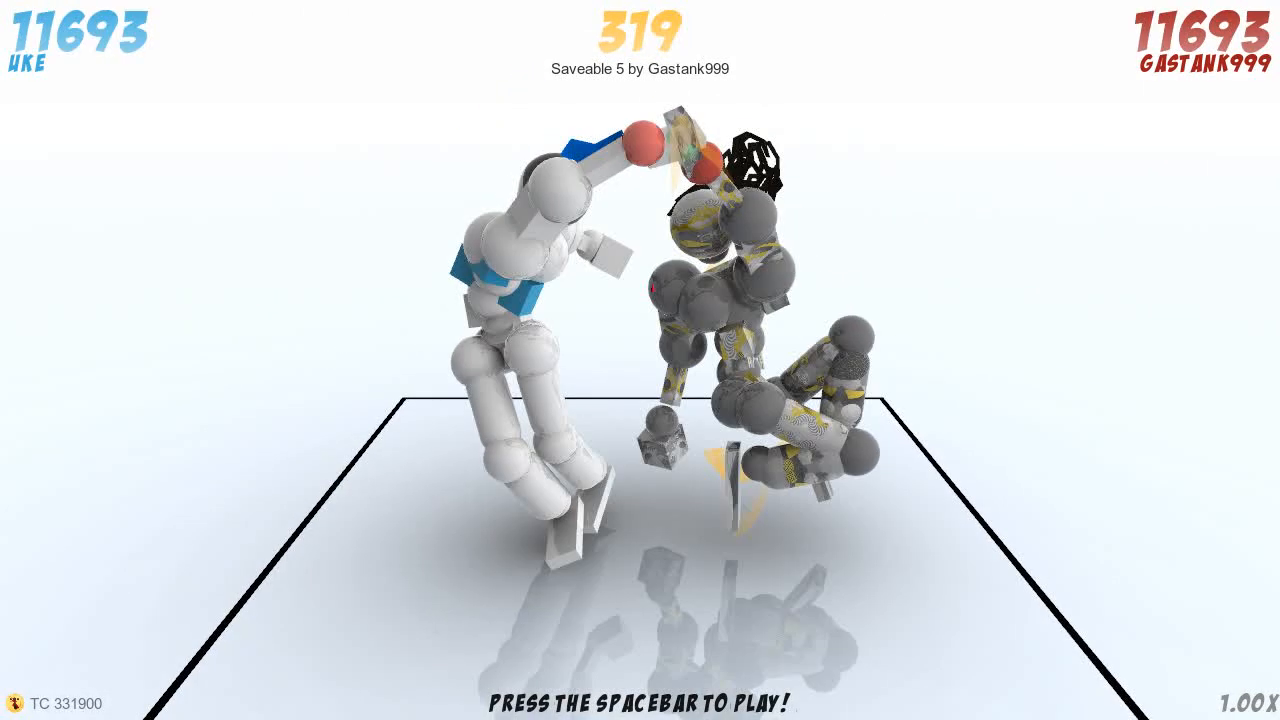
# Step: Play Gastank999's, scorpionma's and lmy's replays, each ending in a disqualification win
pyautogui.press('space')
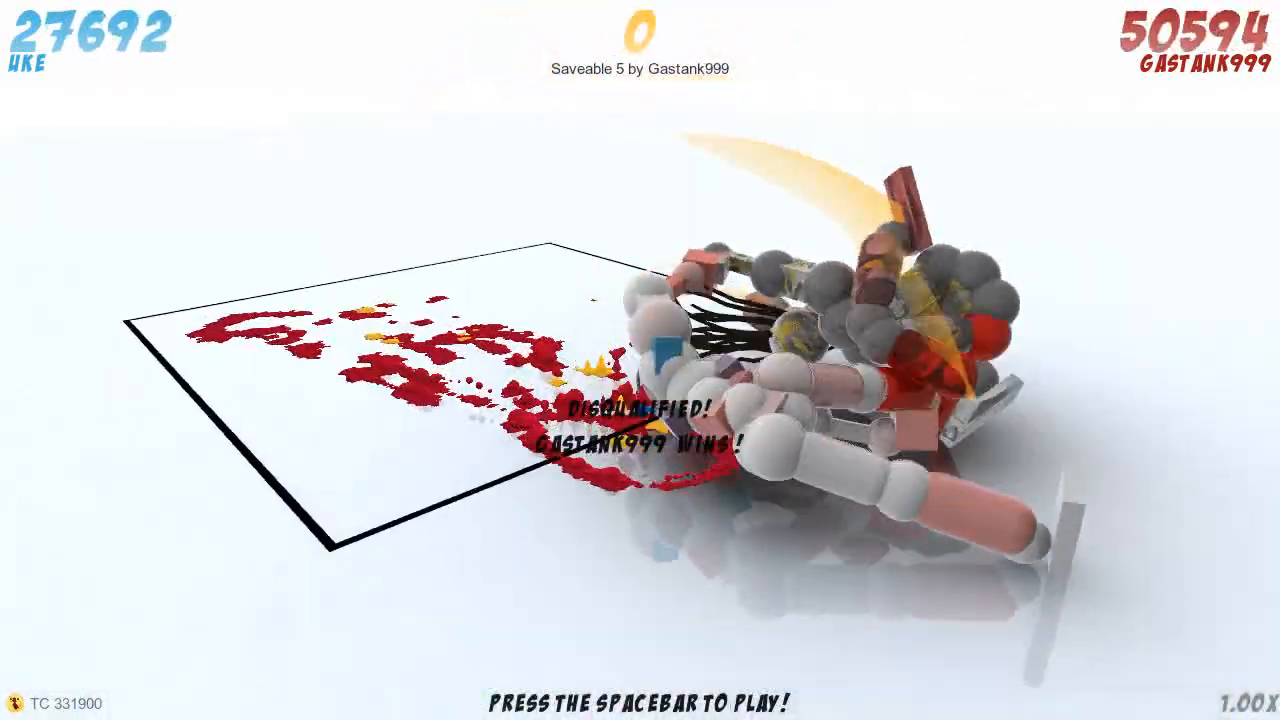
pyautogui.press('space')
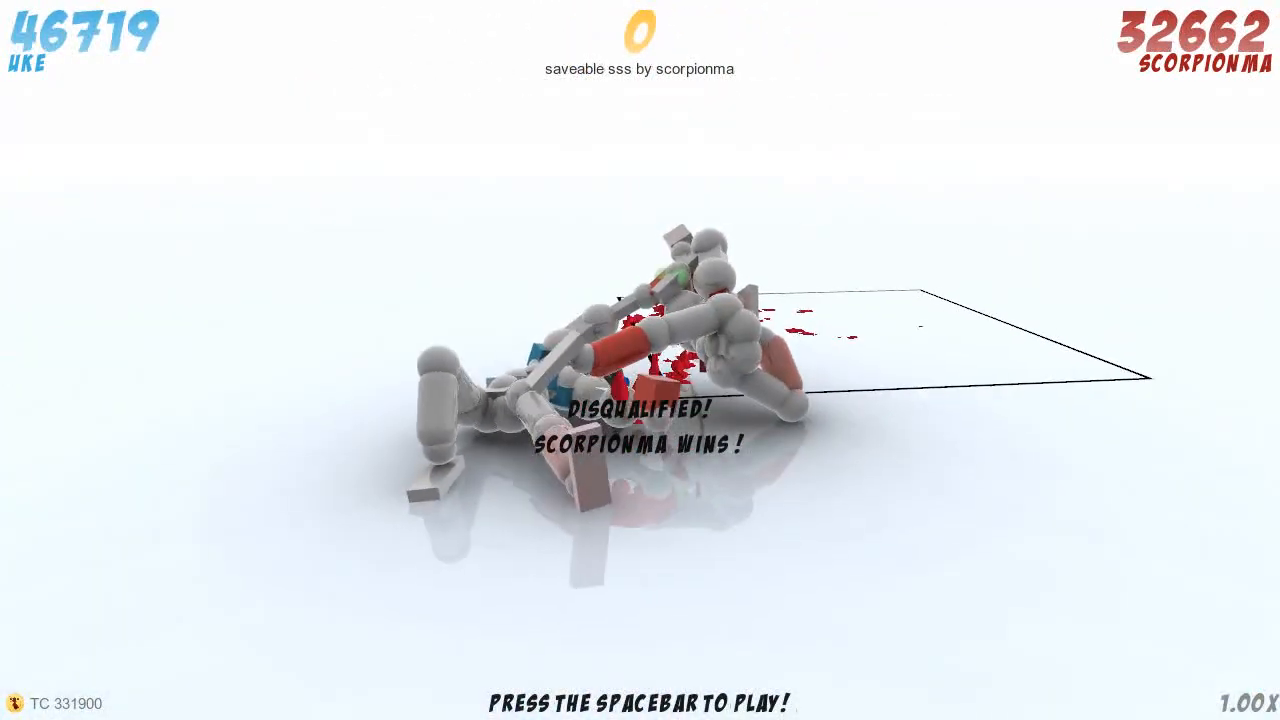
pyautogui.press('space')
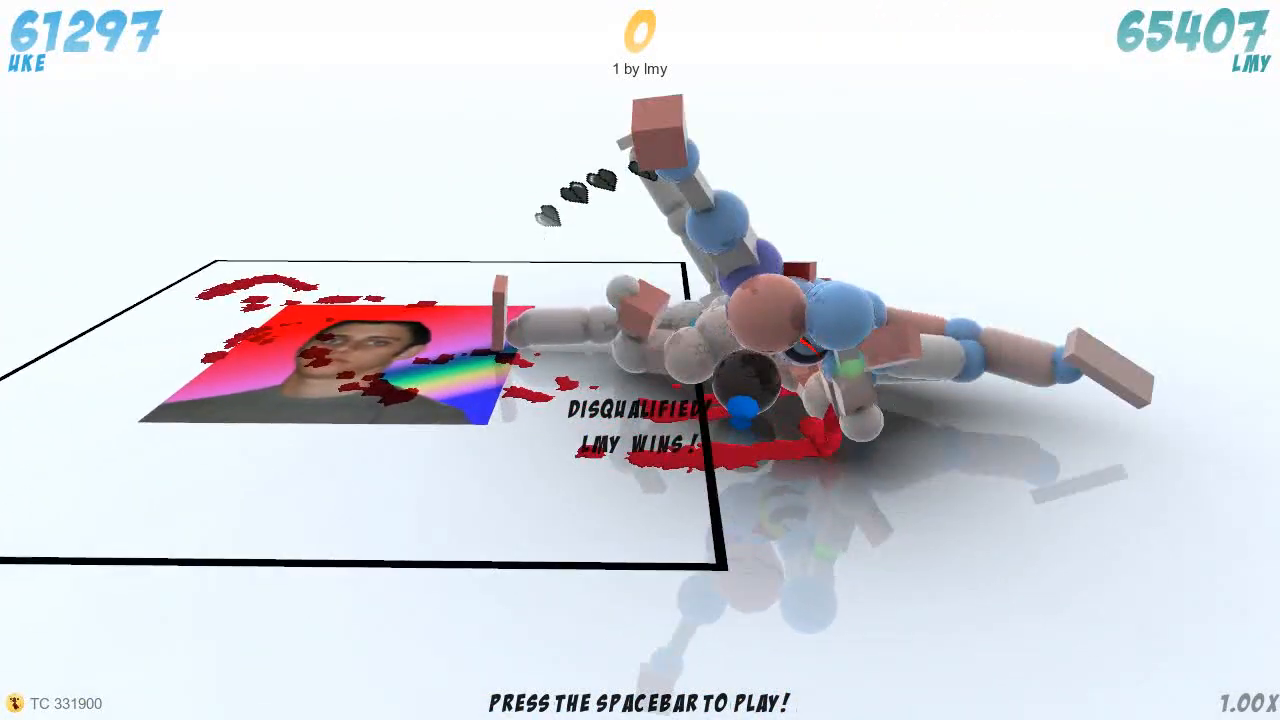
# Step: Play MWiZOL's flipadip replay, then rewatch Budsi2727's Saveable Week 6 replay at 0.30x speed
pyautogui.press('space')
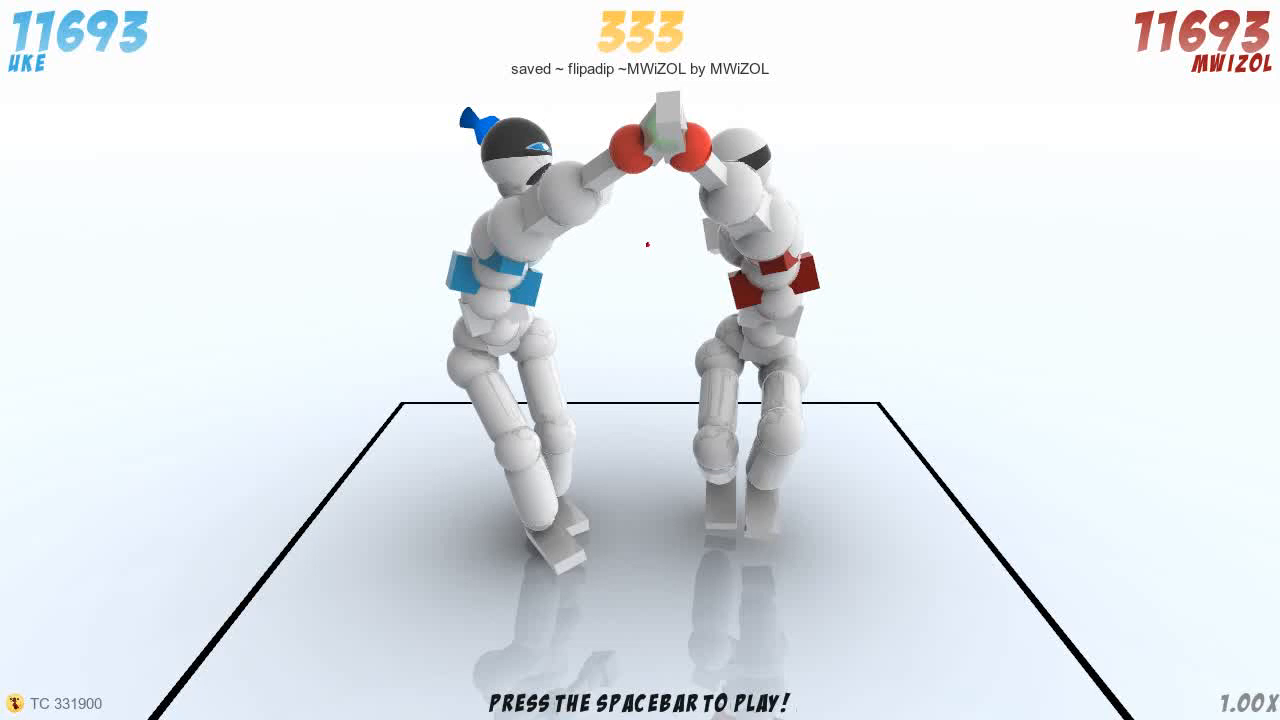
pyautogui.press('space')
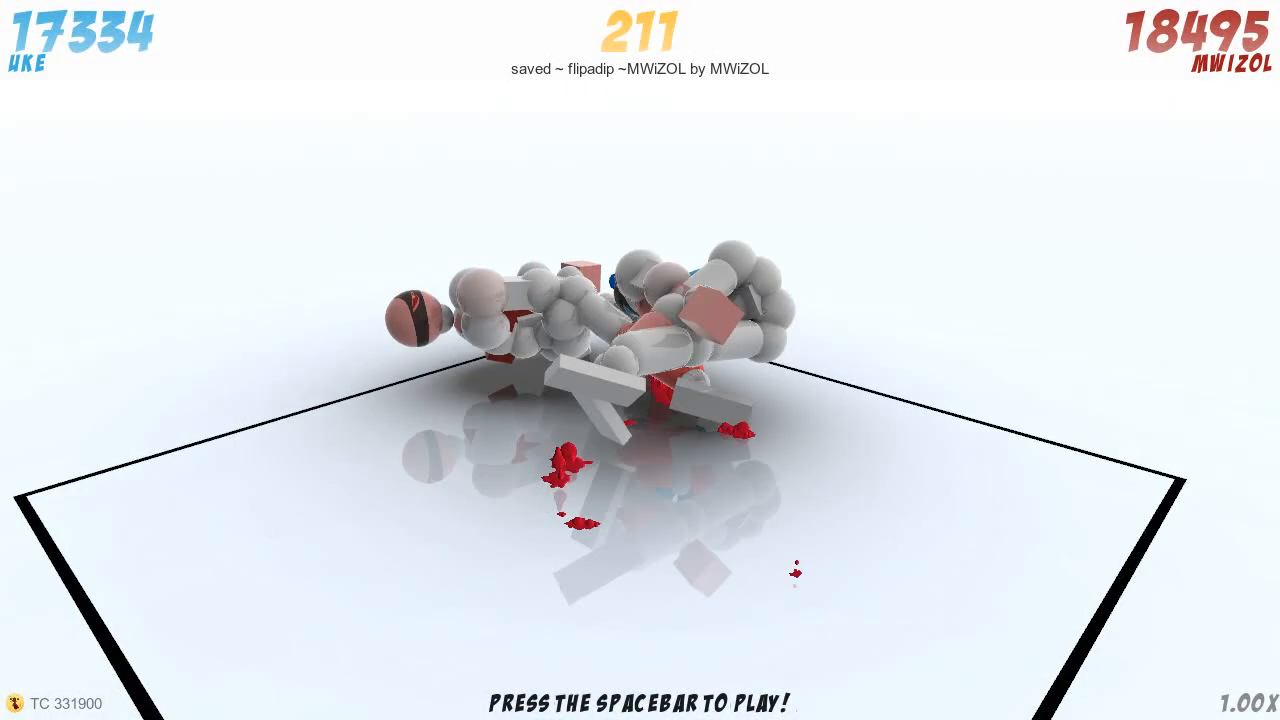
pyautogui.press('space')
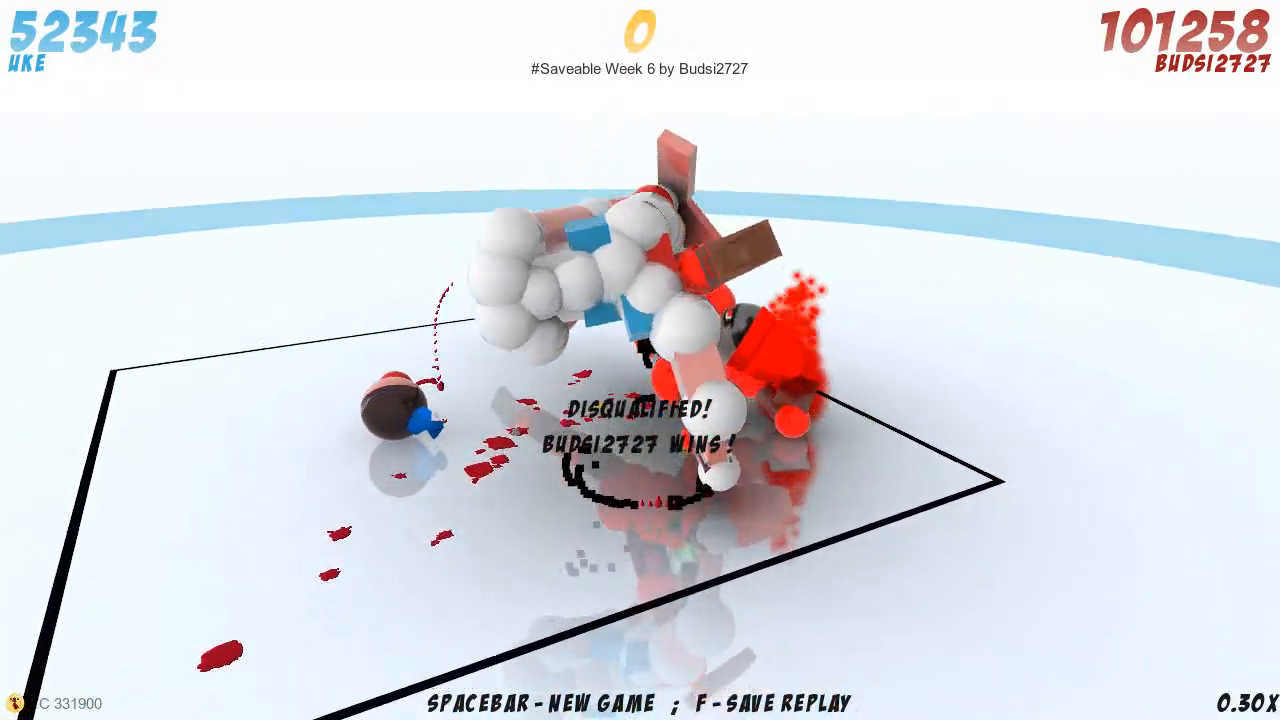
pyautogui.press('space')
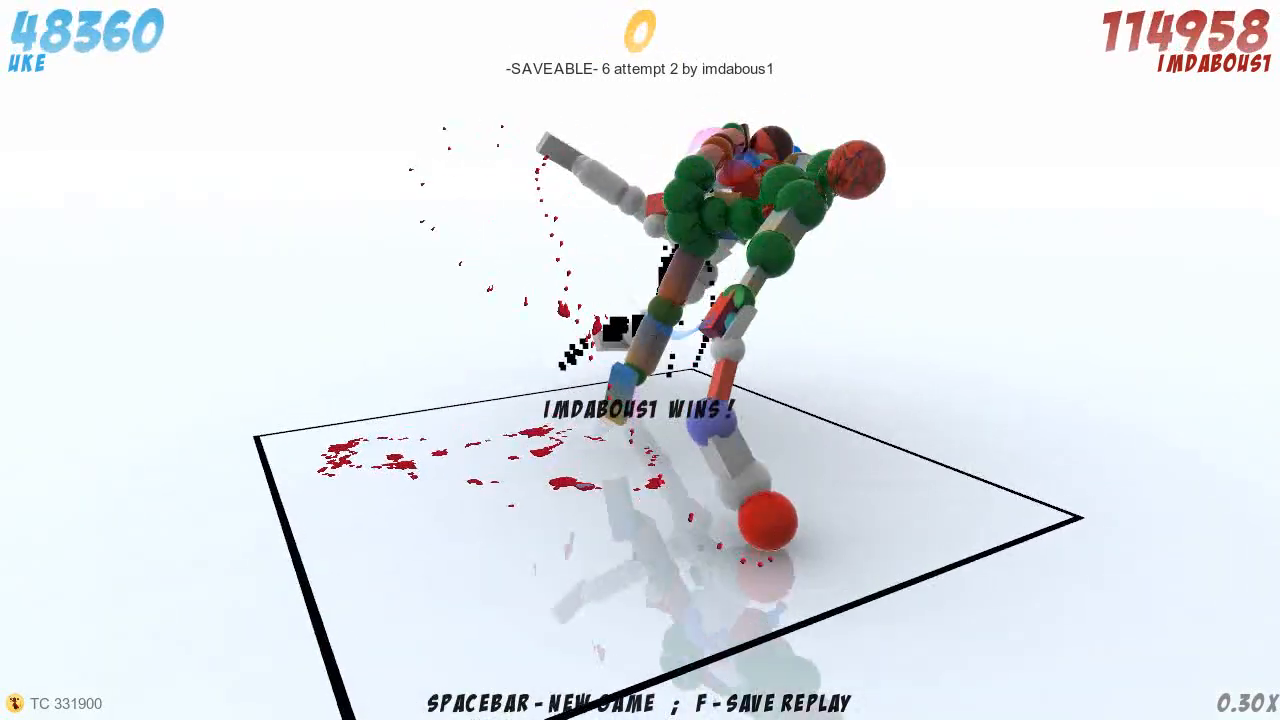
pyautogui.press('space')
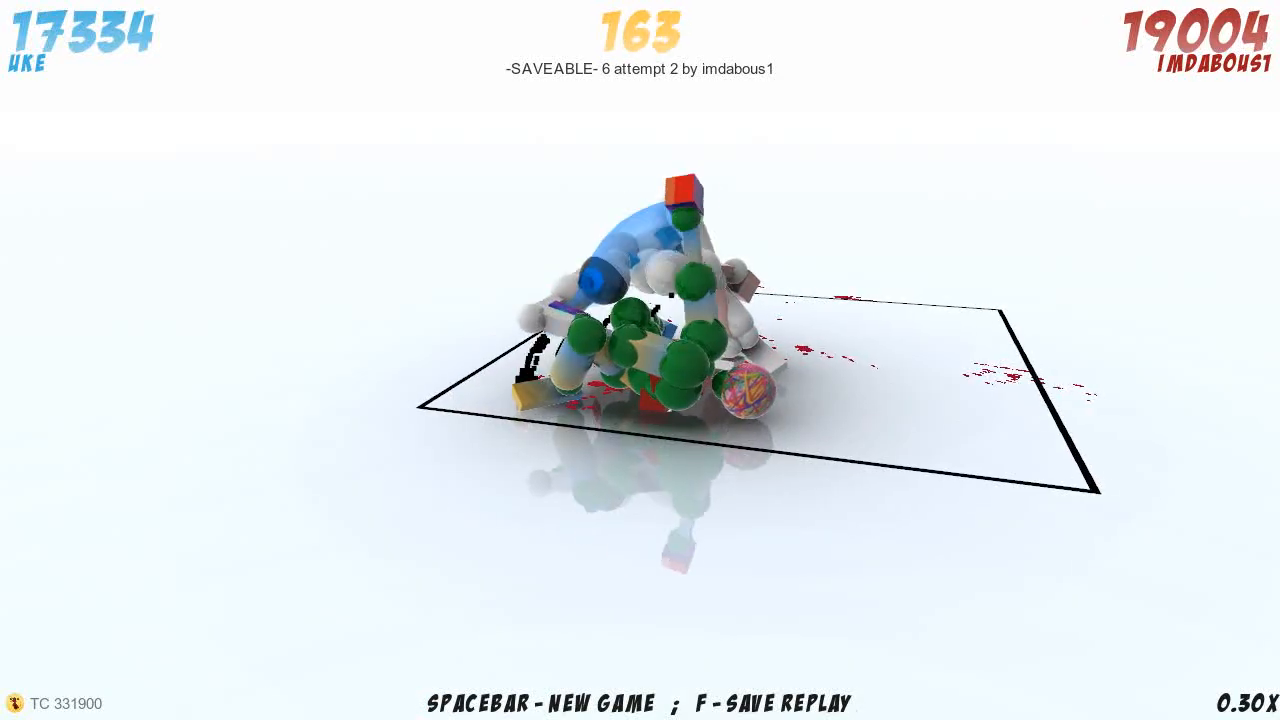